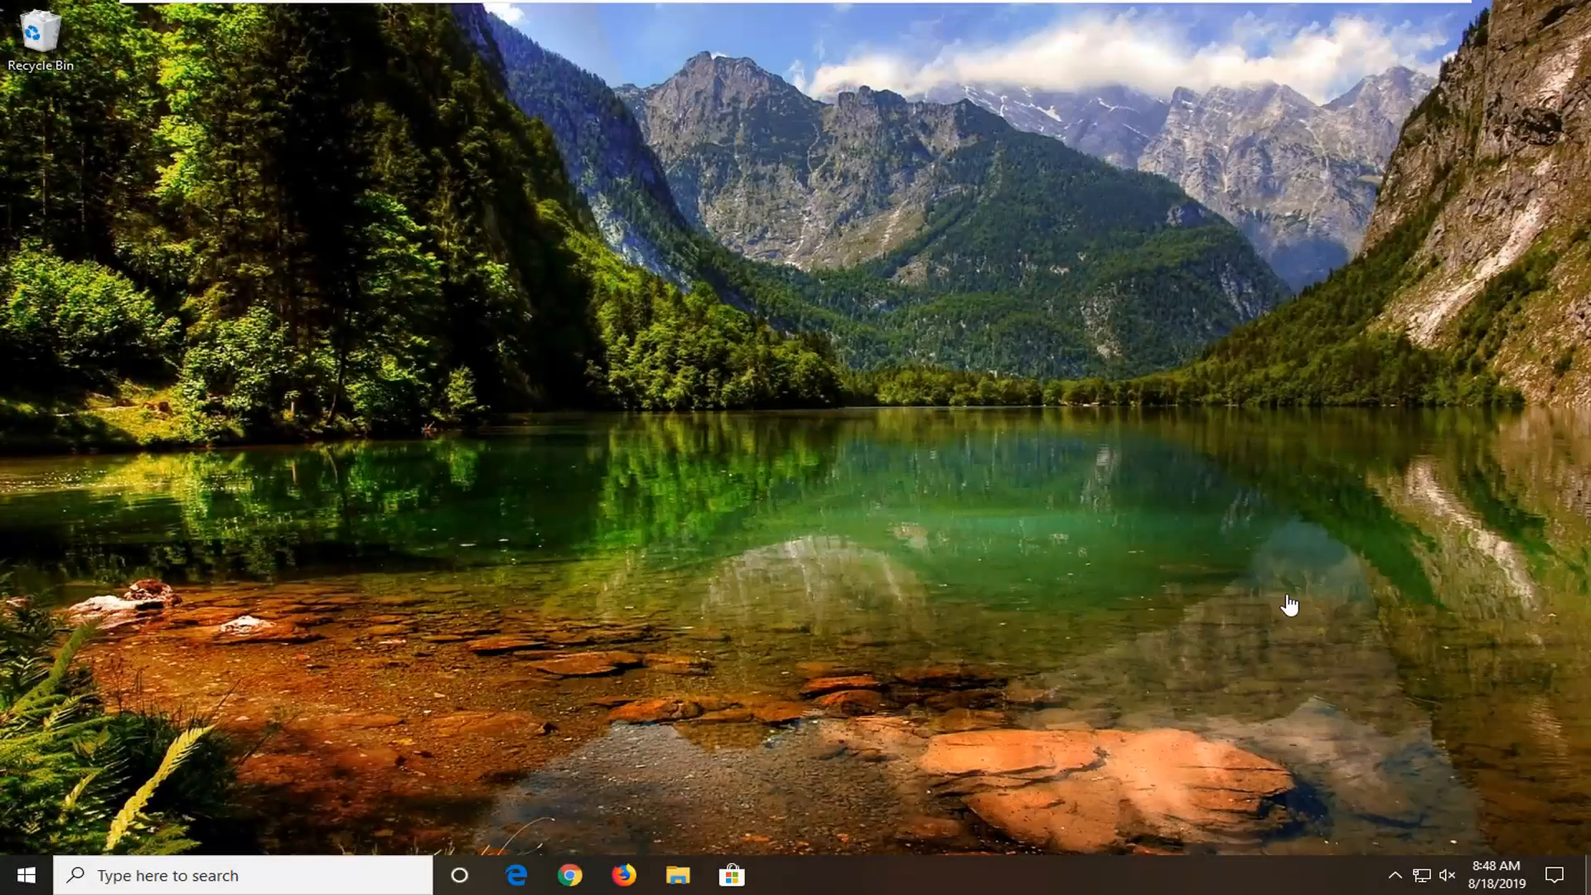
{"action": "mouse_move", "coordinate": [1028, 636]}
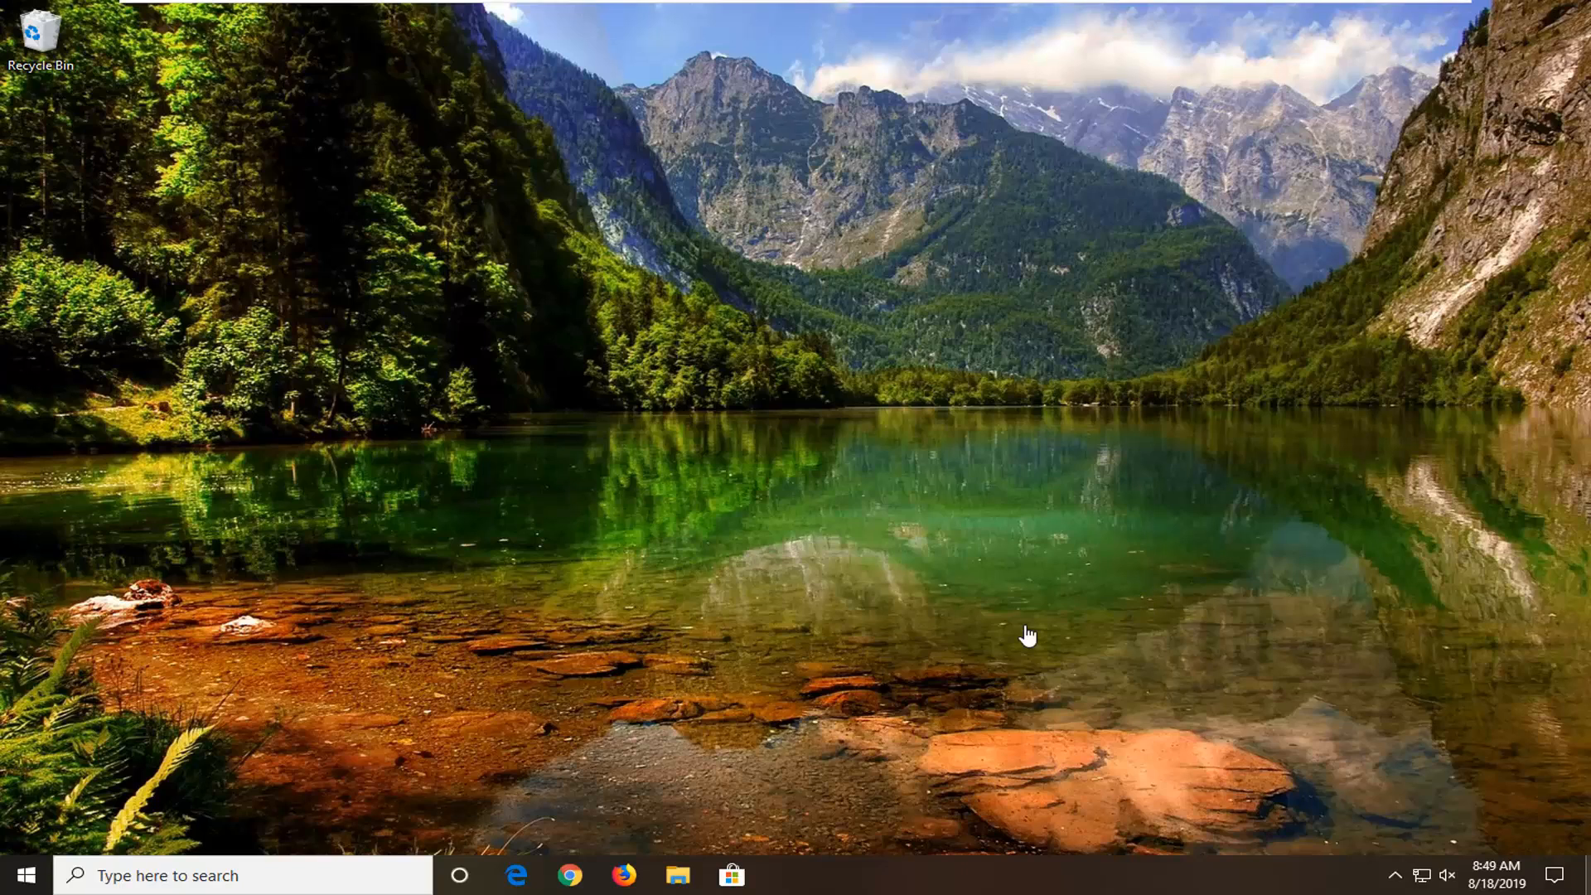
{"action": "mouse_move", "coordinate": [963, 638]}
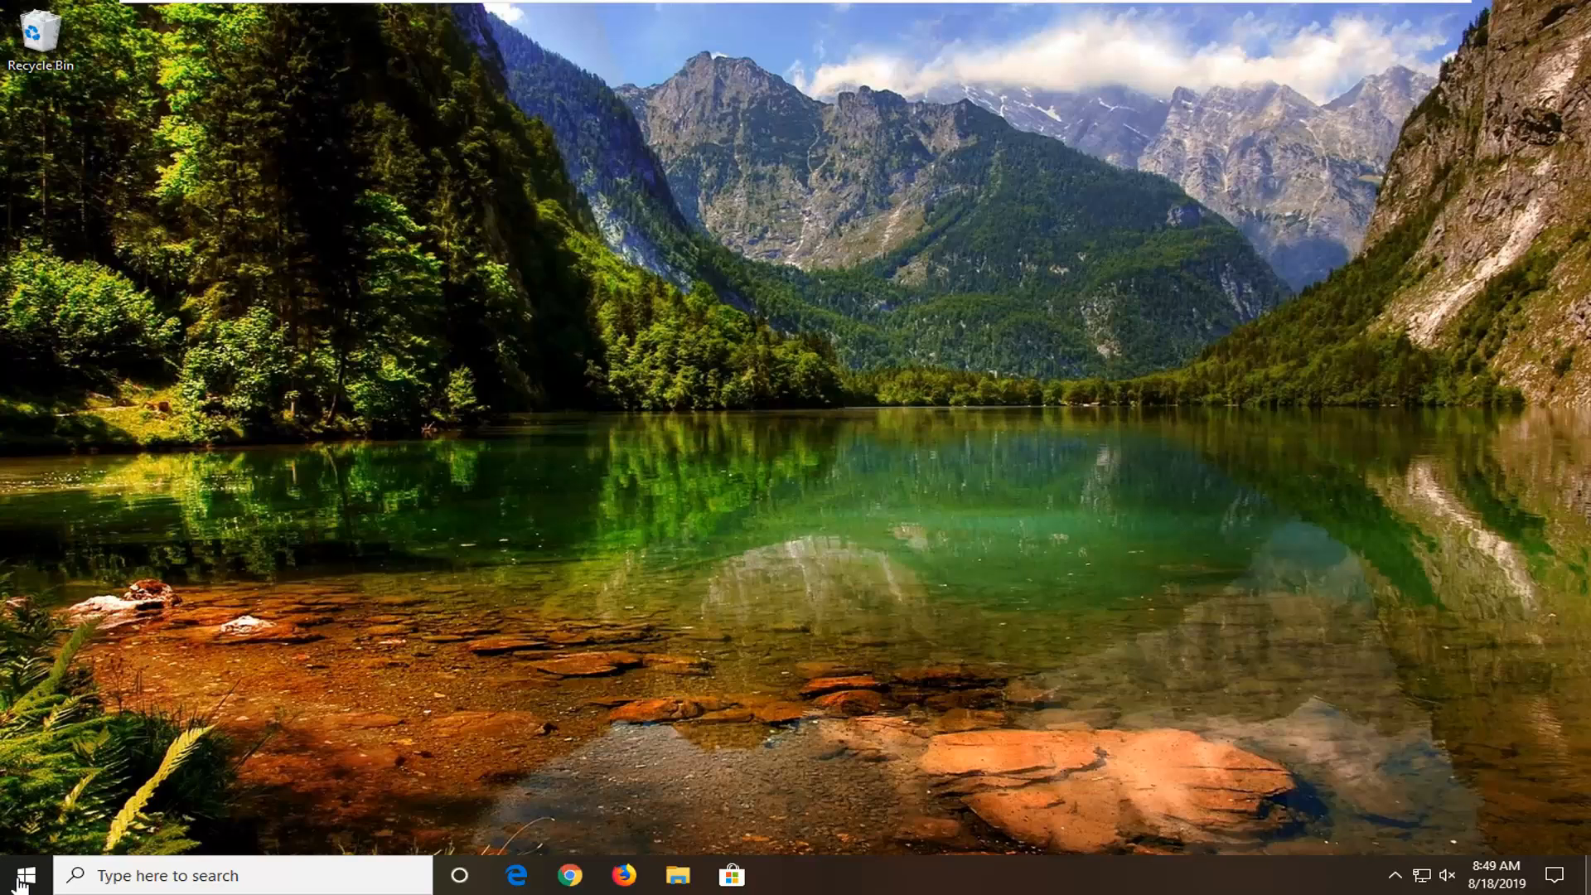
{"action": "mouse_move", "coordinate": [8, 855]}
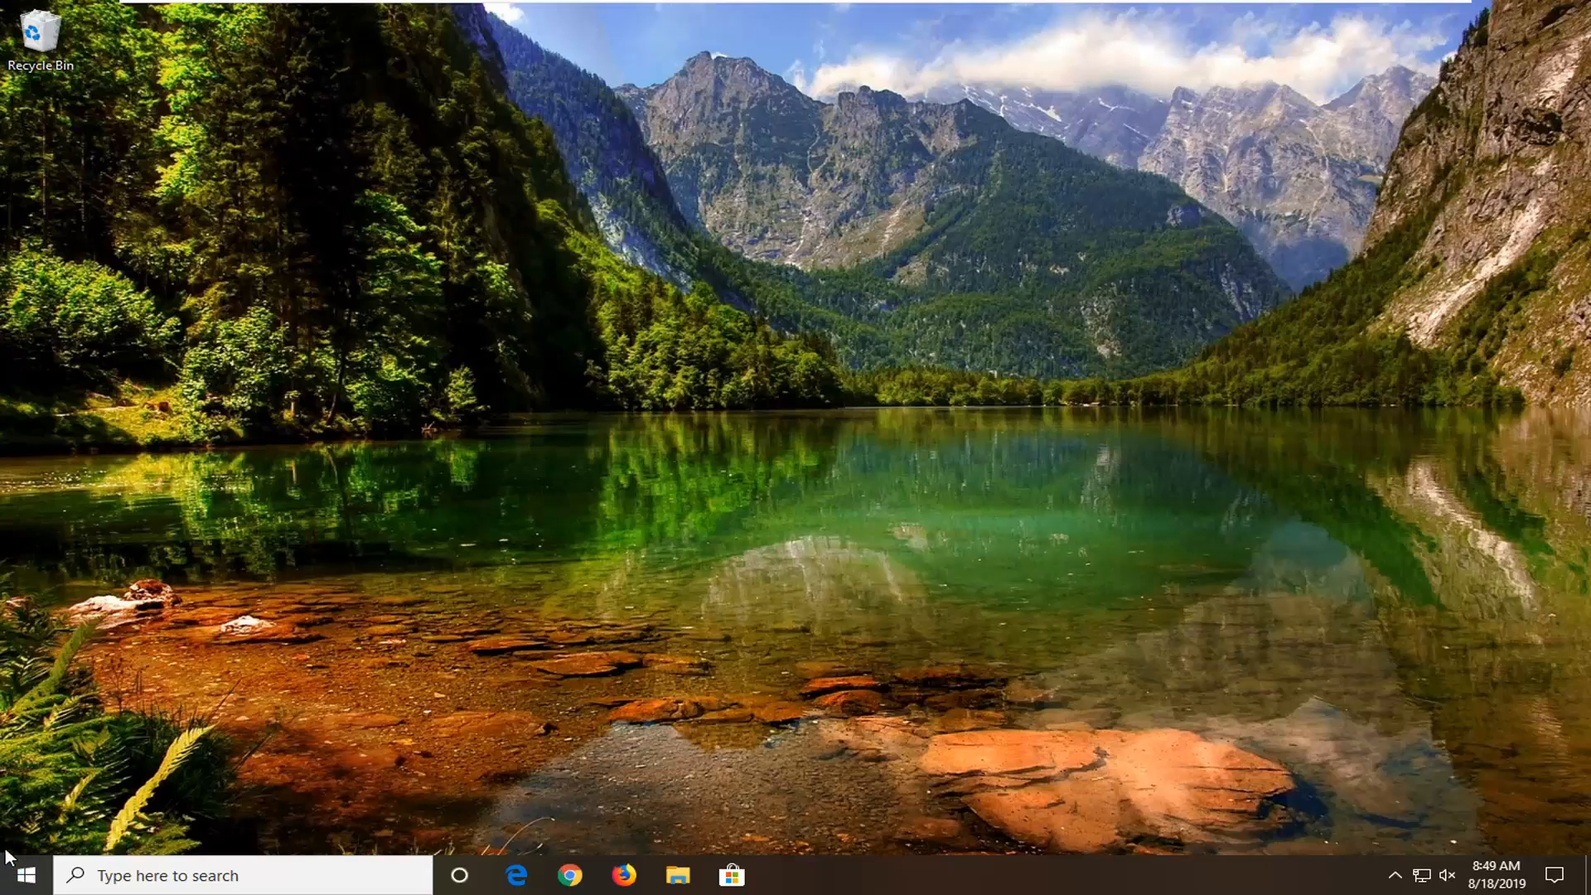
Step: Search the Start menu for "services" to open the Services console
{"action": "left_click", "coordinate": [16, 875]}
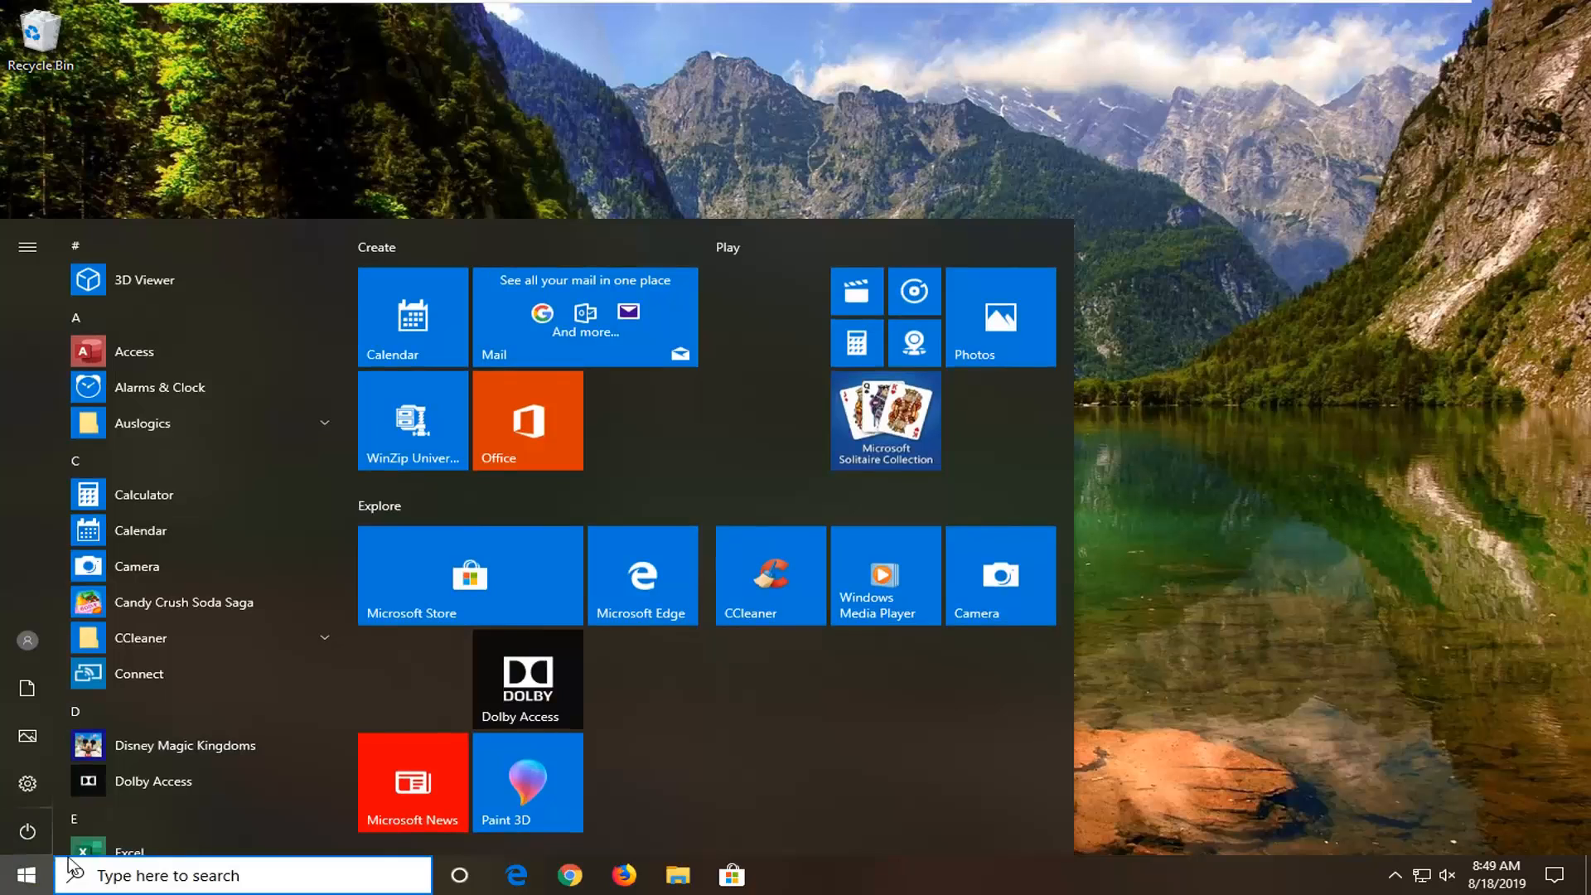
{"action": "type", "text": "services"}
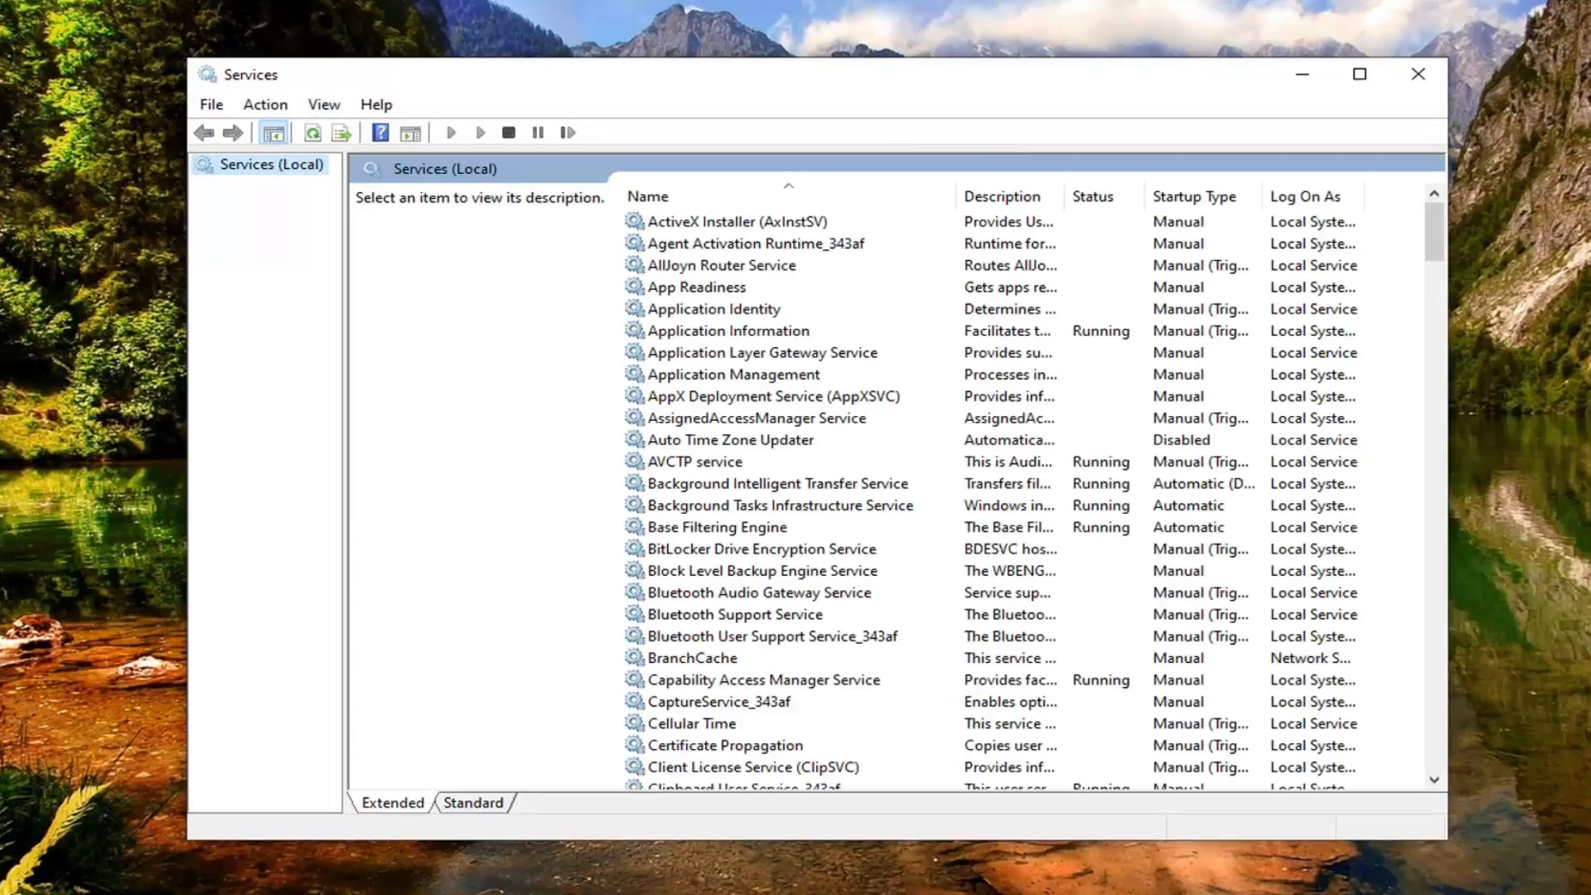
{"action": "mouse_move", "coordinate": [737, 248]}
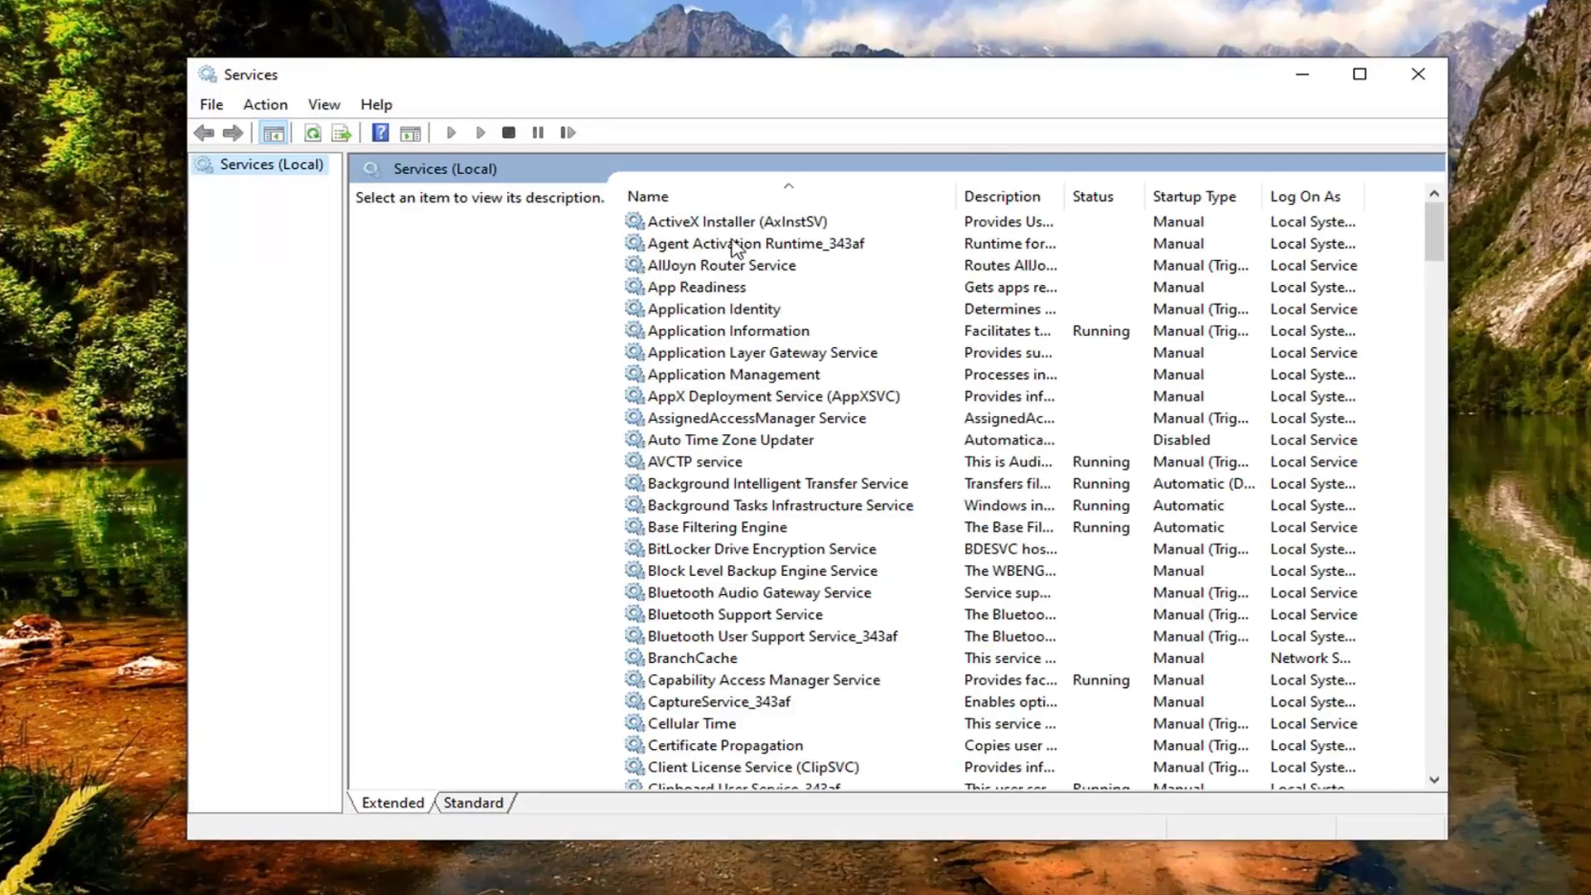
Step: Select the ActiveX Installer (AxInstSV) service in the list
{"action": "left_click", "coordinate": [710, 221]}
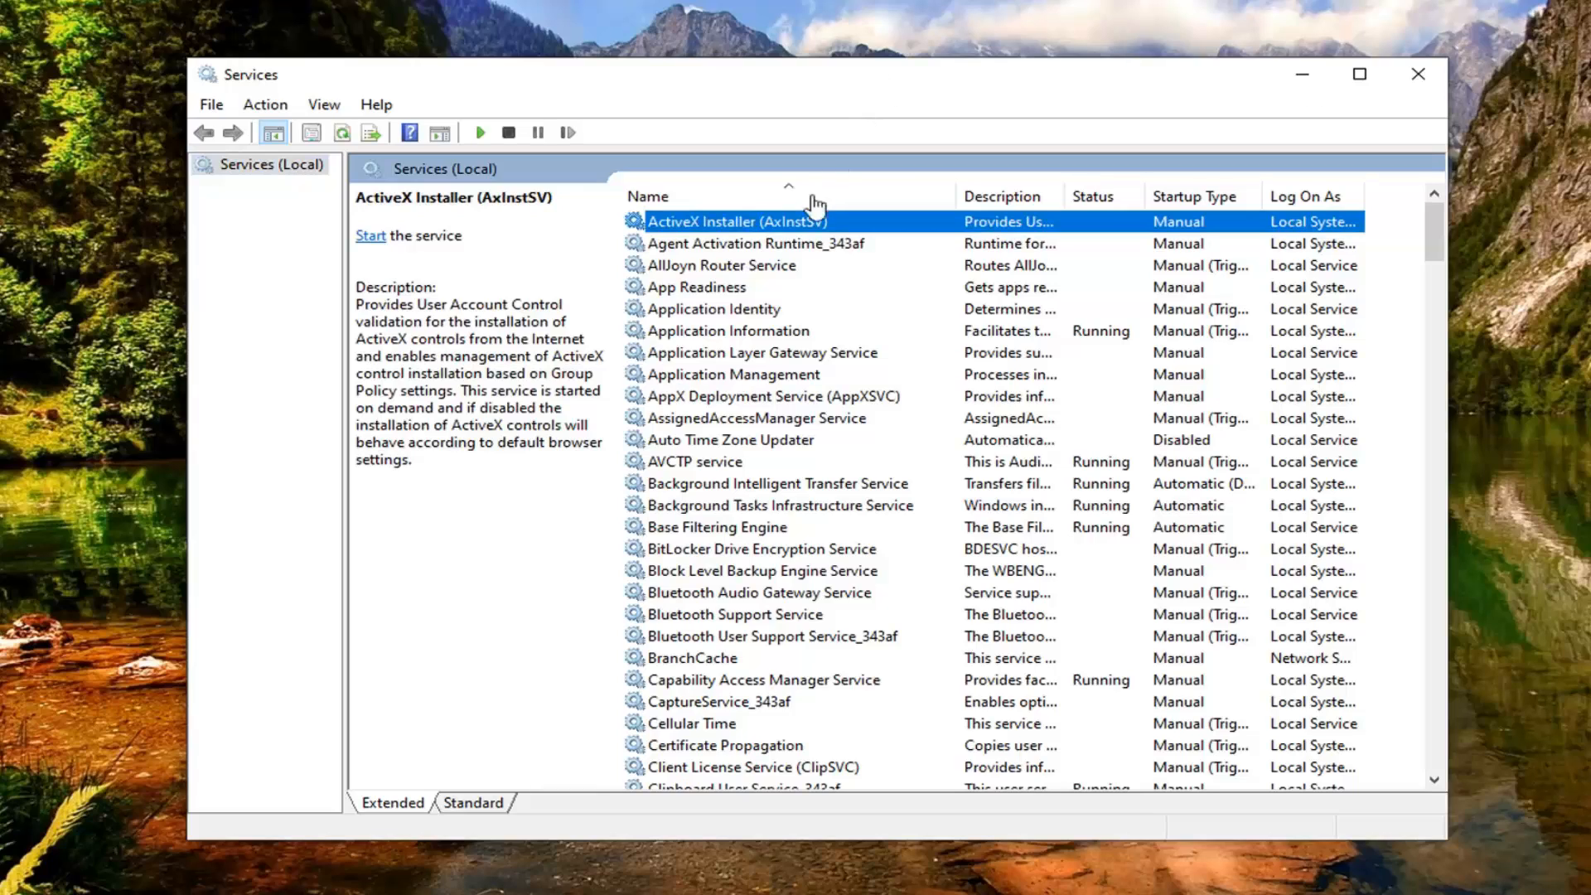
Step: Set ActiveX Installer's startup type to Automatic, start the service, and confirm with OK
{"action": "double_click", "coordinate": [738, 222]}
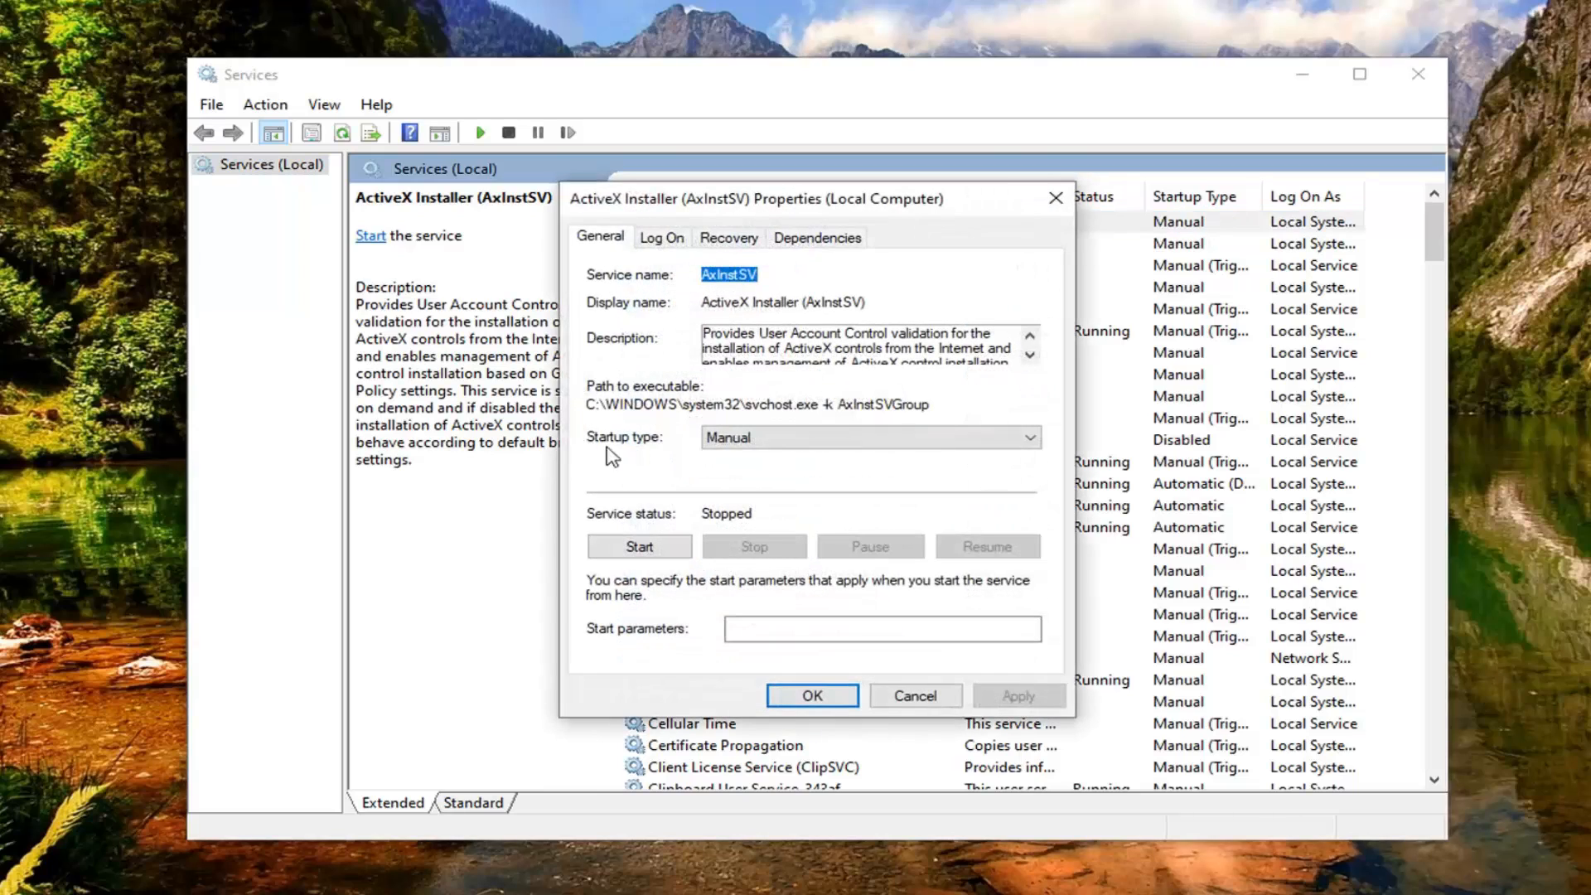
{"action": "left_click", "coordinate": [867, 436]}
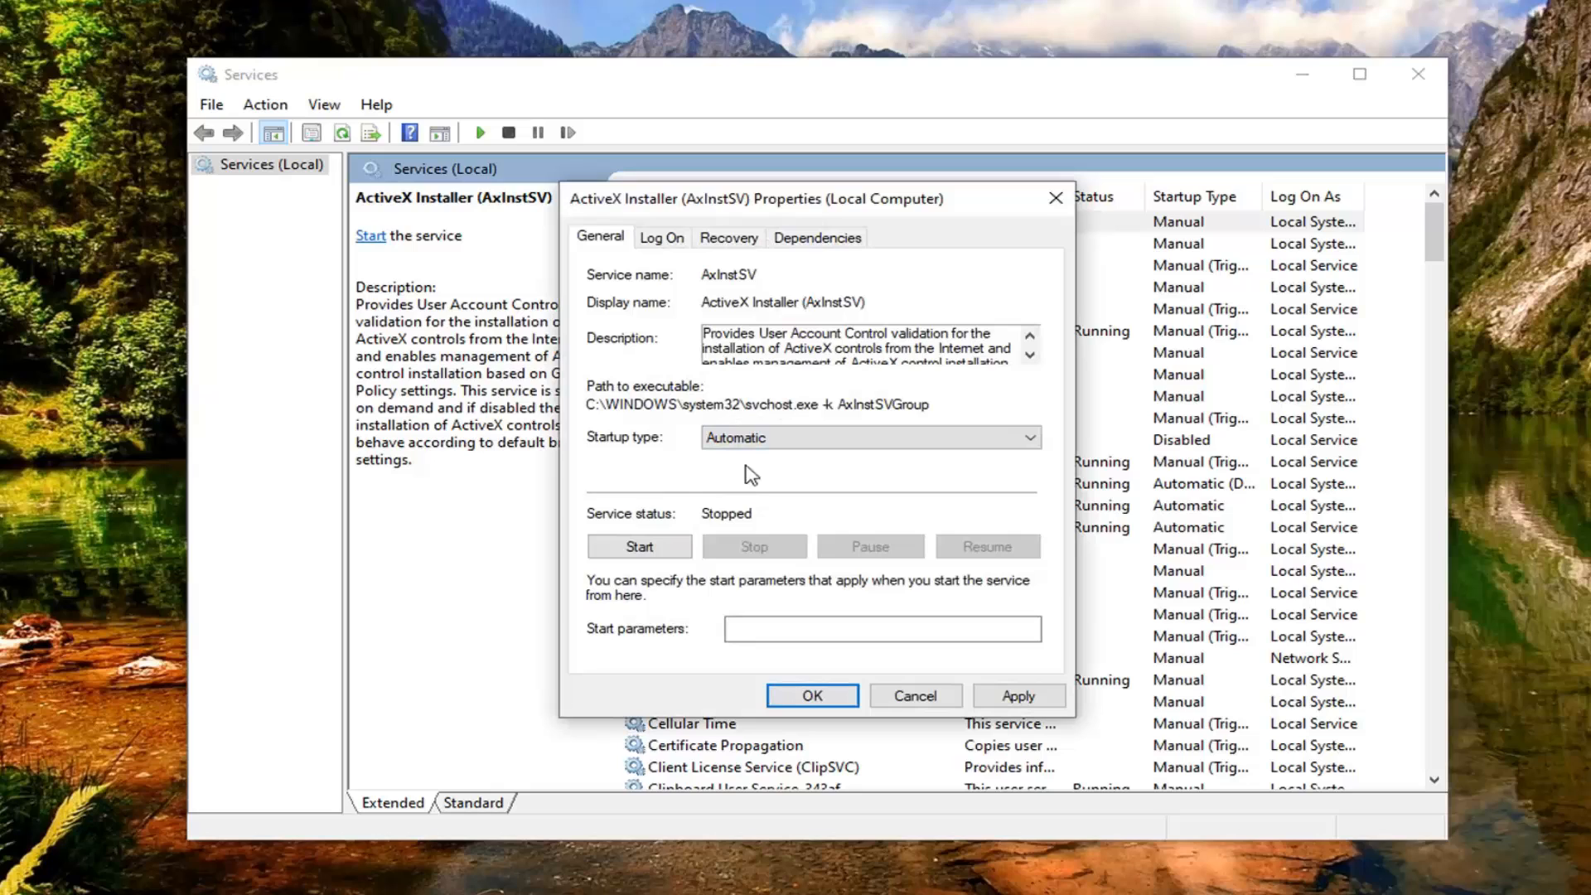
{"action": "mouse_move", "coordinate": [639, 546]}
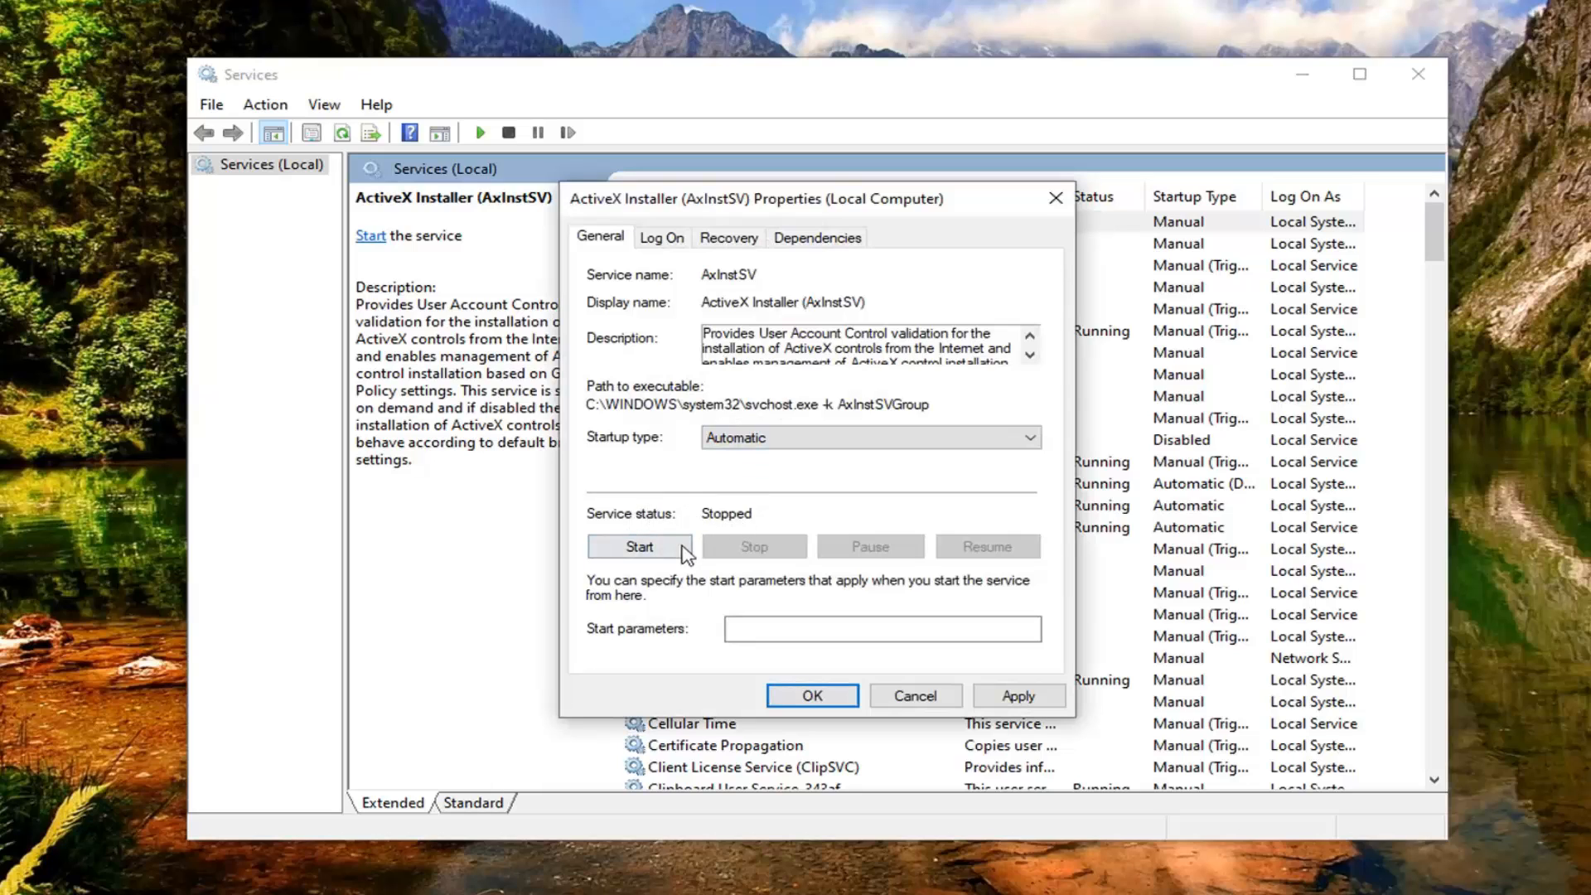
{"action": "left_click", "coordinate": [638, 546]}
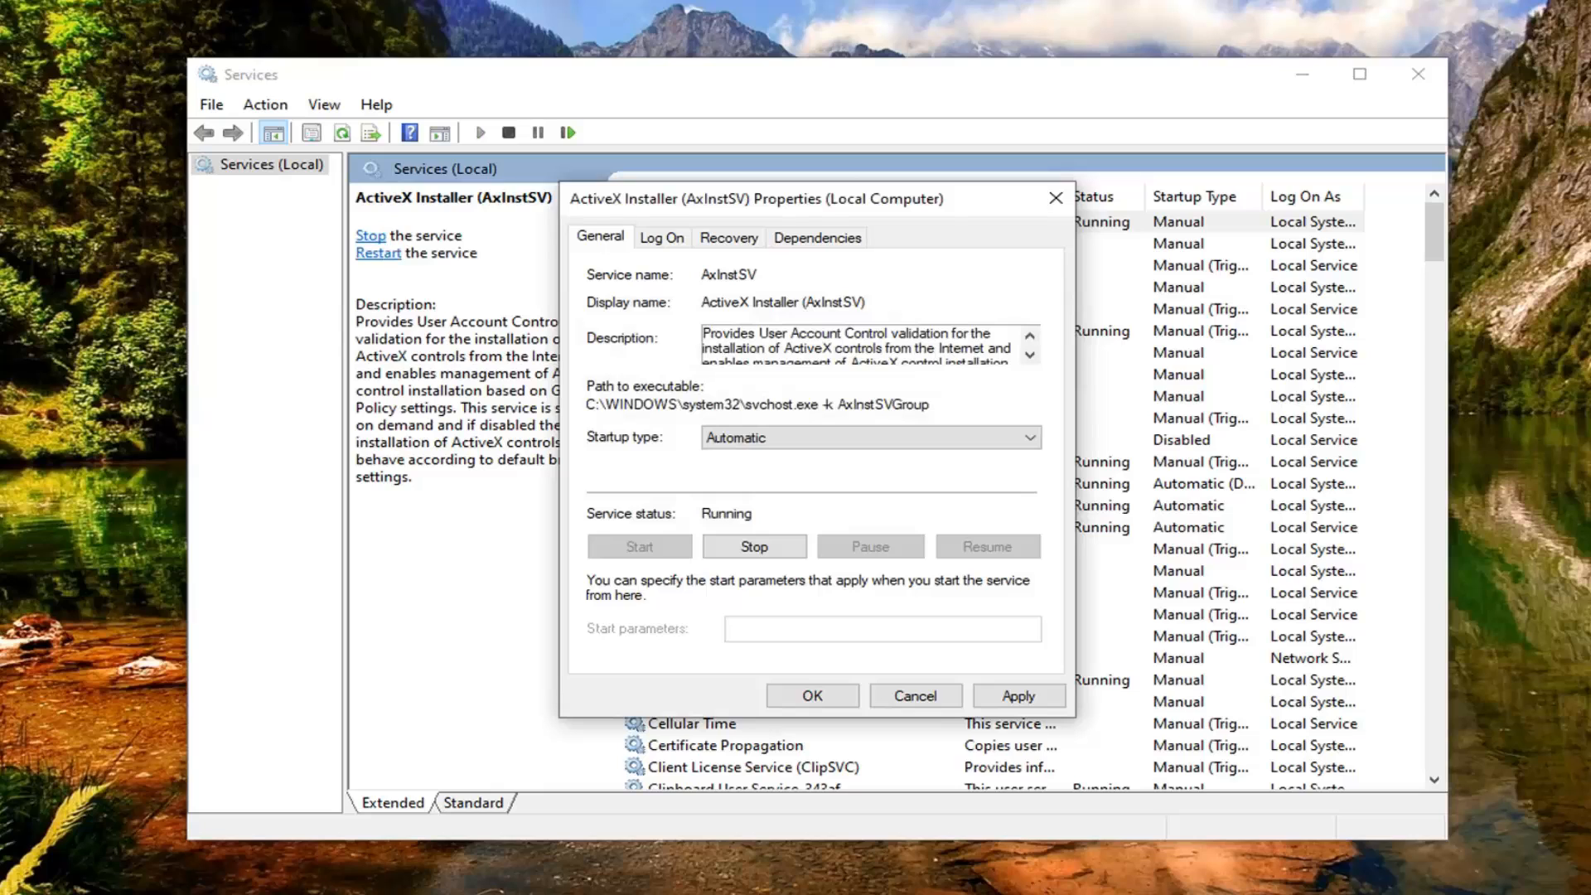
{"action": "mouse_move", "coordinate": [963, 699]}
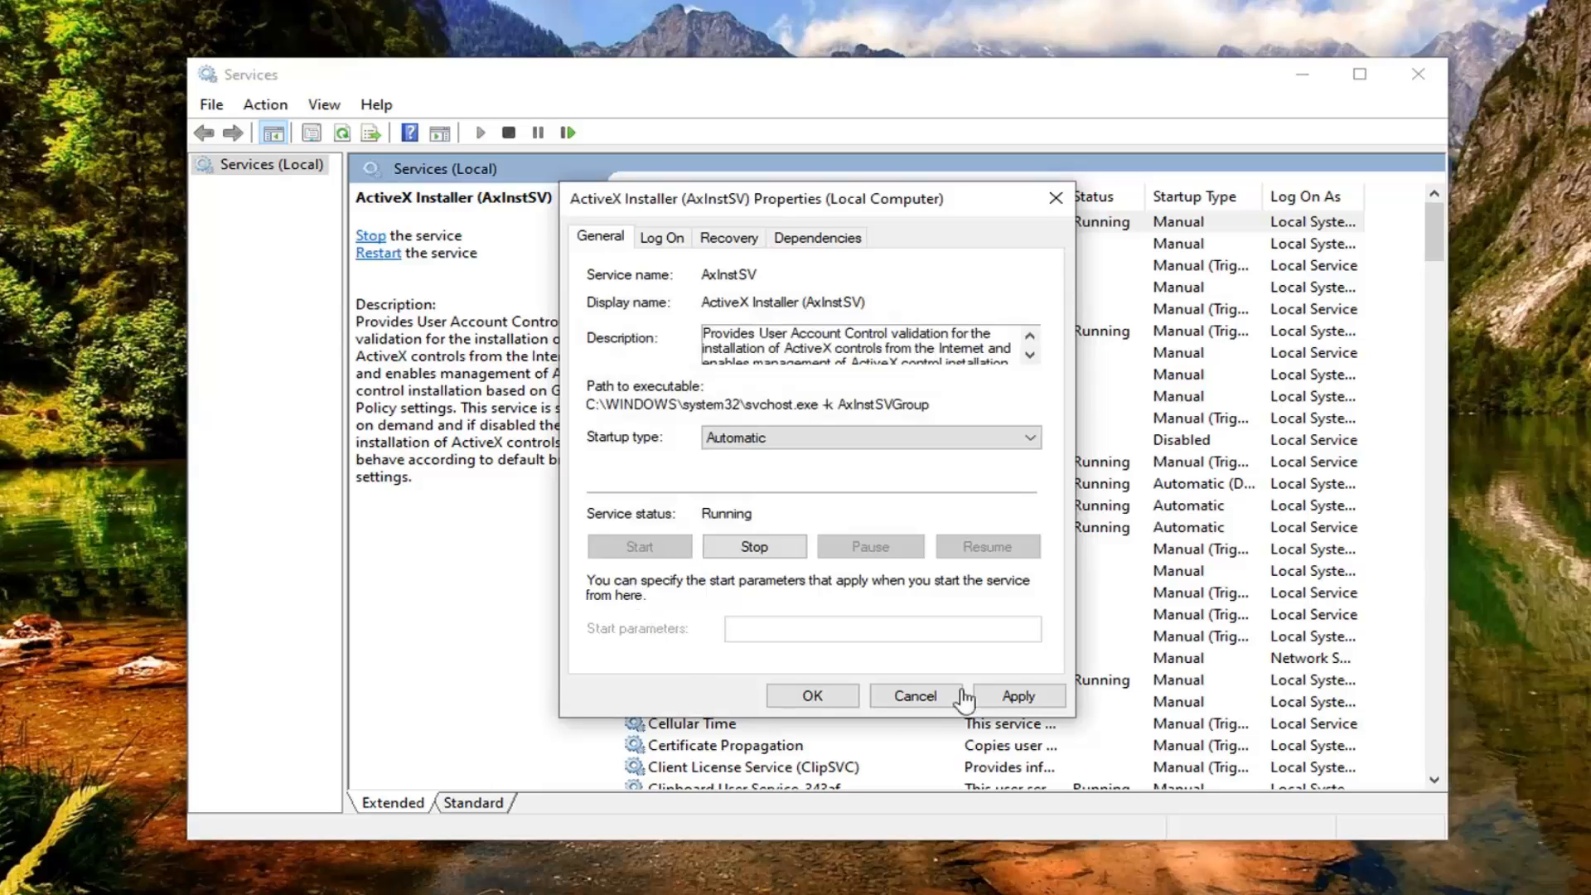
{"action": "left_click", "coordinate": [912, 696]}
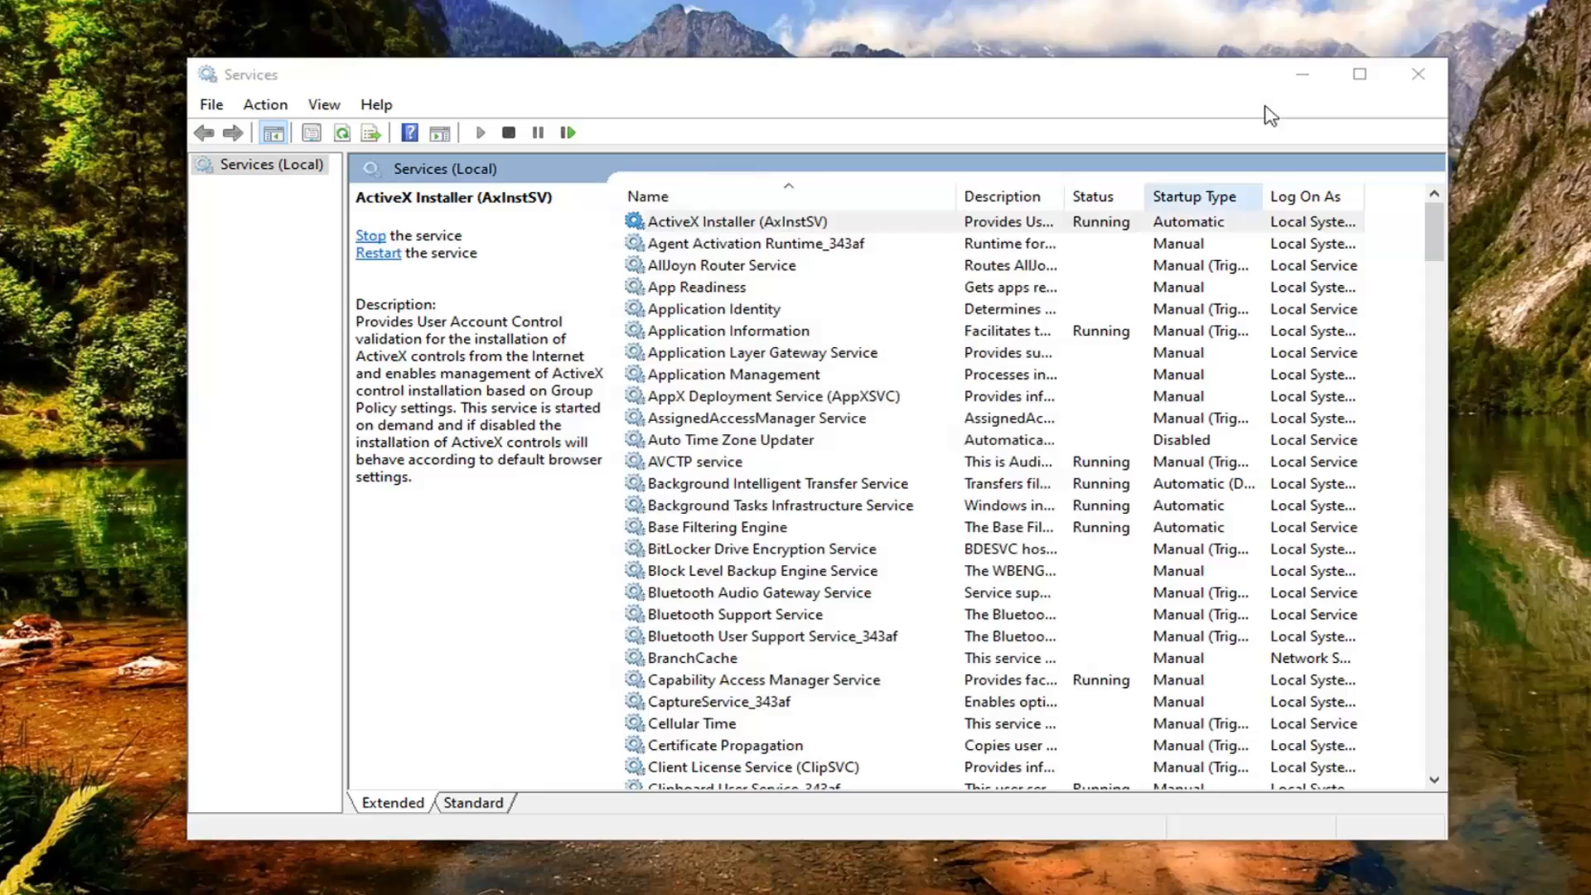
Step: Close the Services window to return to the desktop
{"action": "left_click", "coordinate": [1418, 73]}
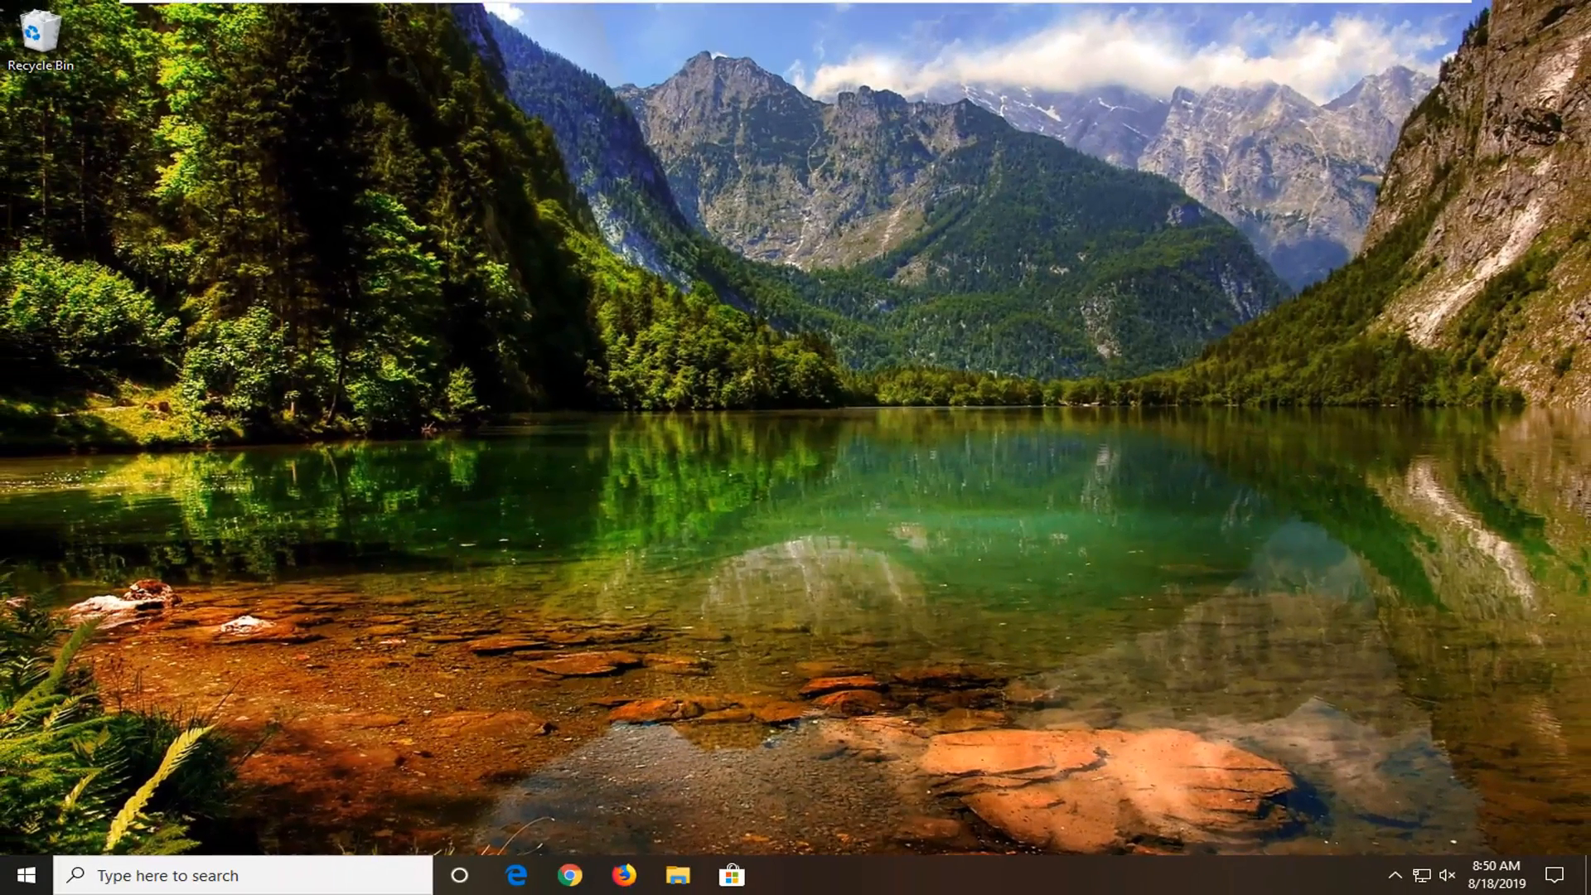